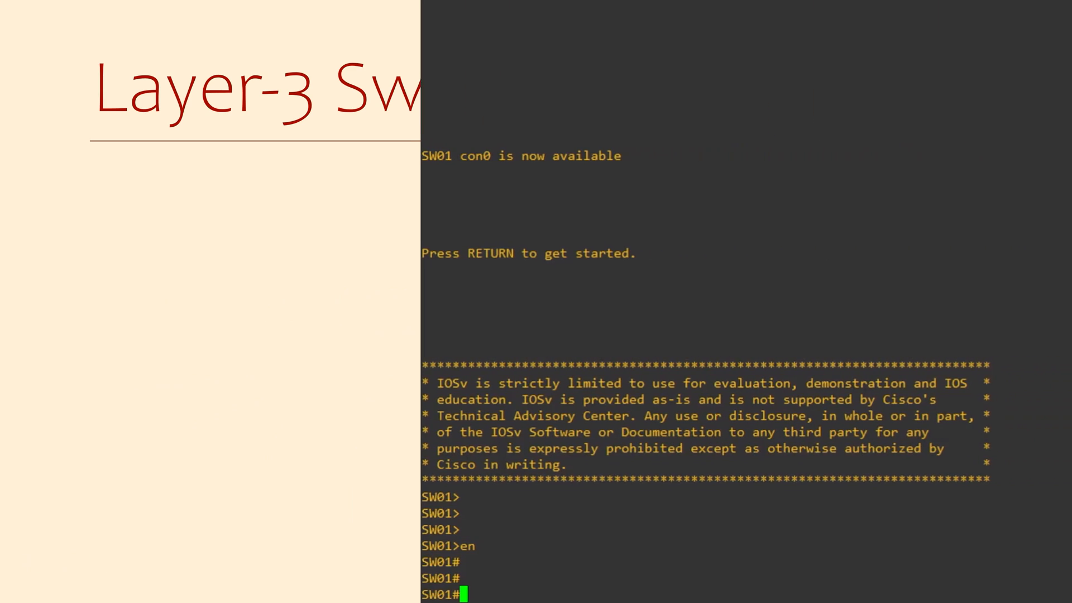
text(conf t)
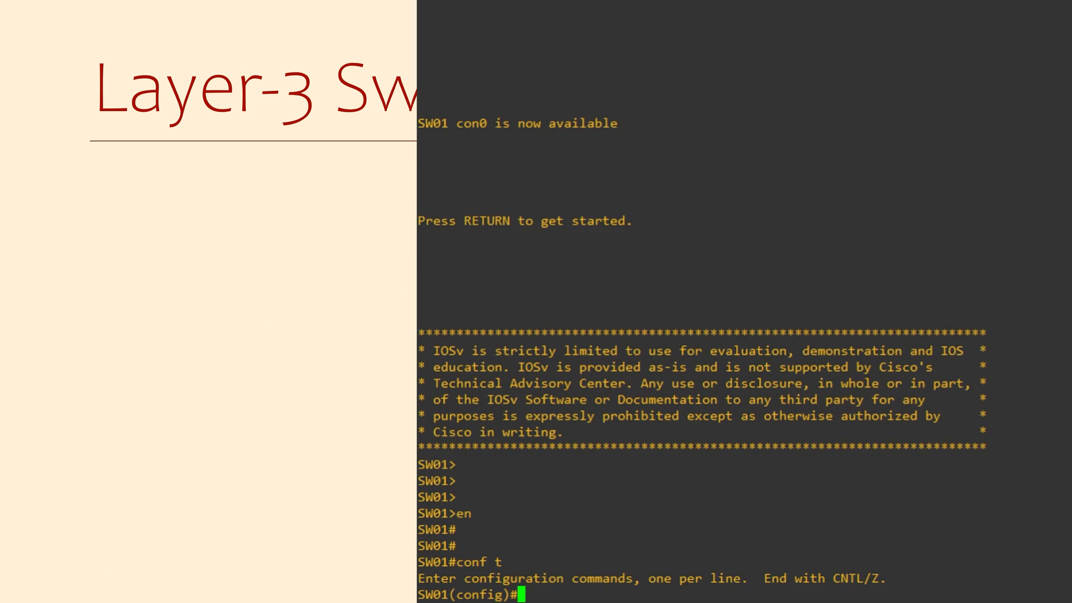
text(vlan 10)
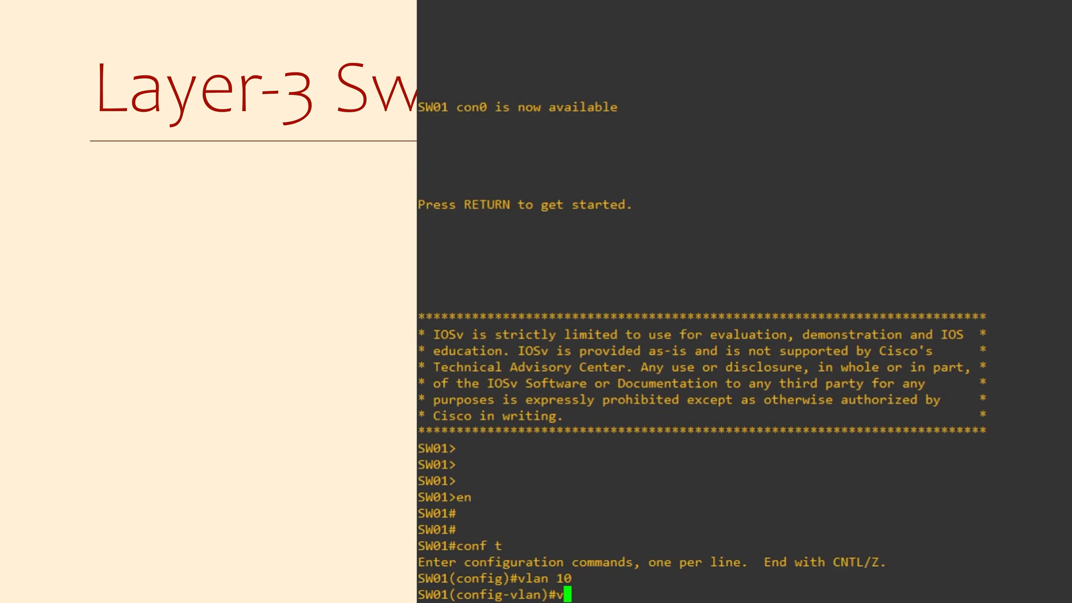
text(vlan 20)
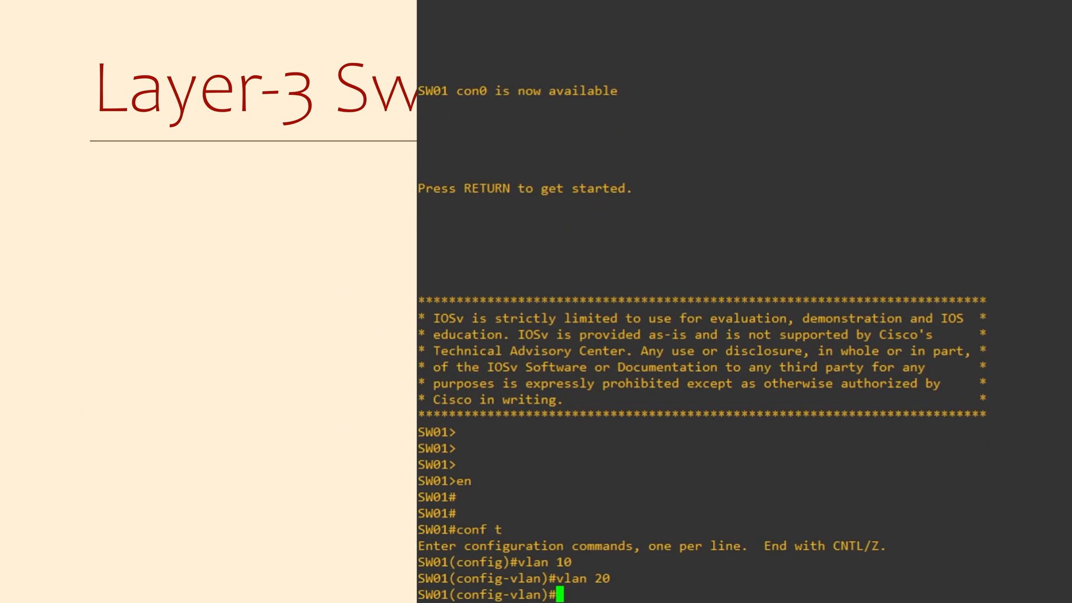
text(exit)
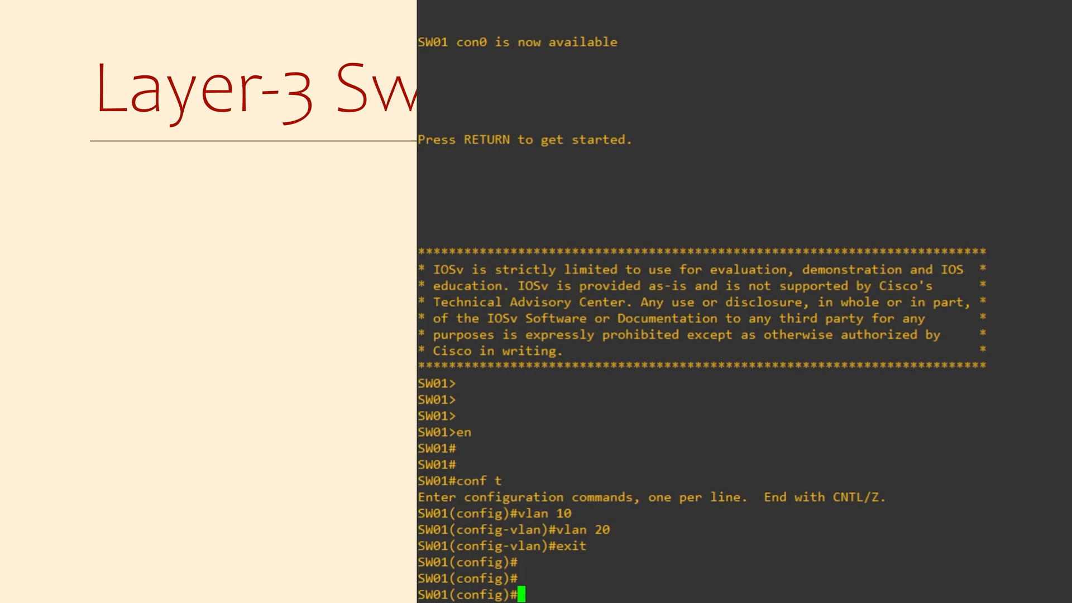
text(interface vlan 10)
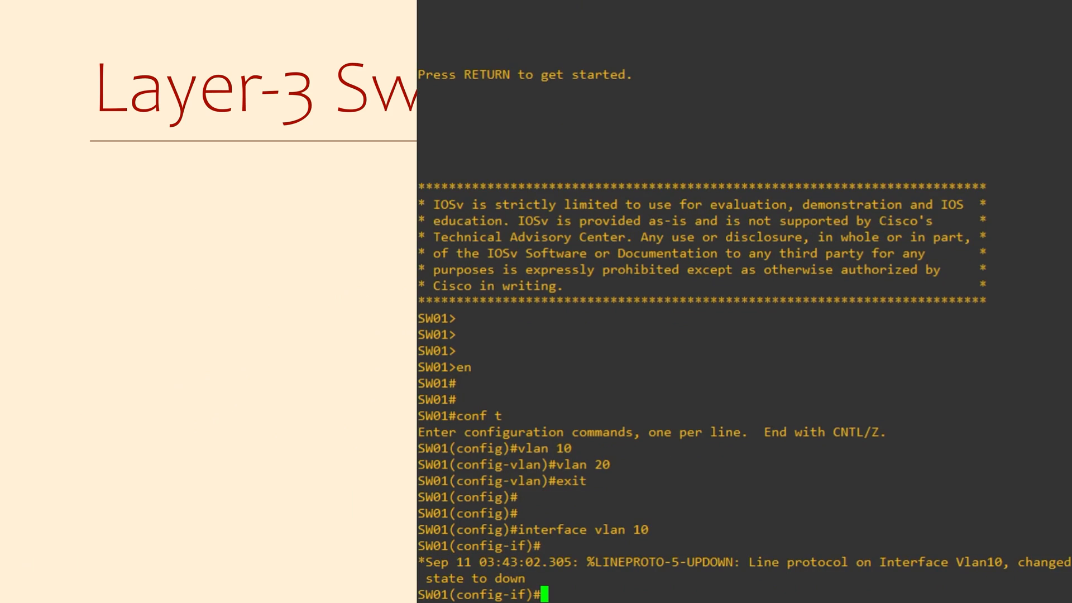
text(ip address 192.)
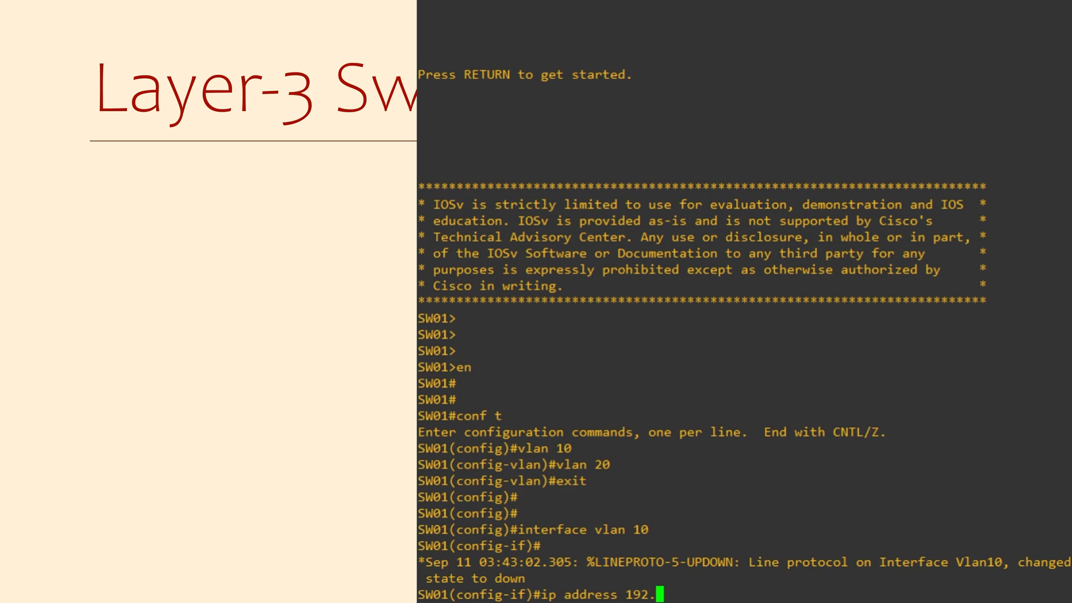
text(168.10.1)
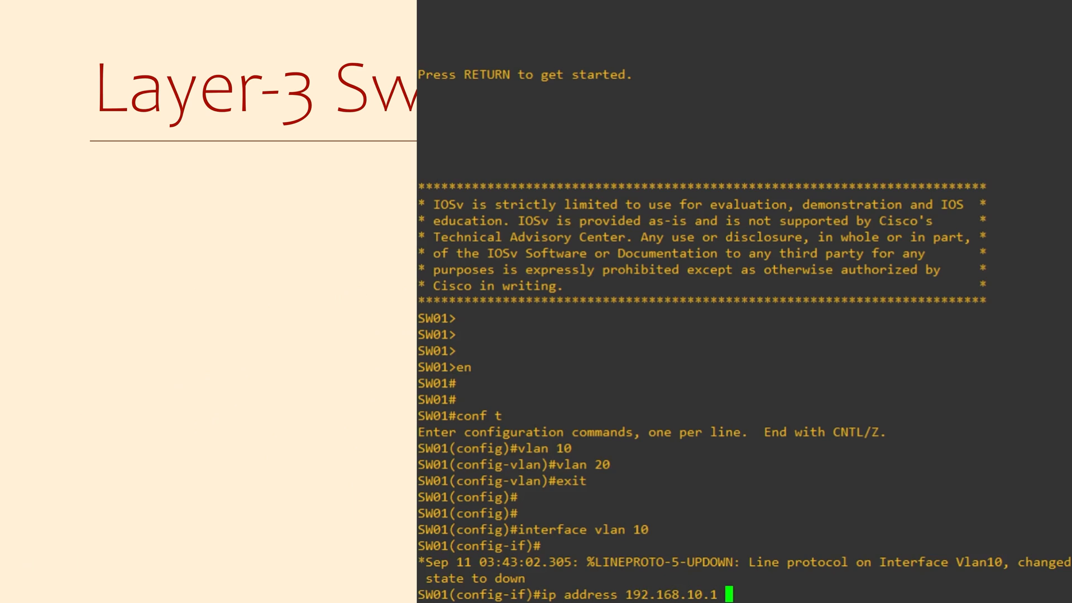
text(255.255.255.0)
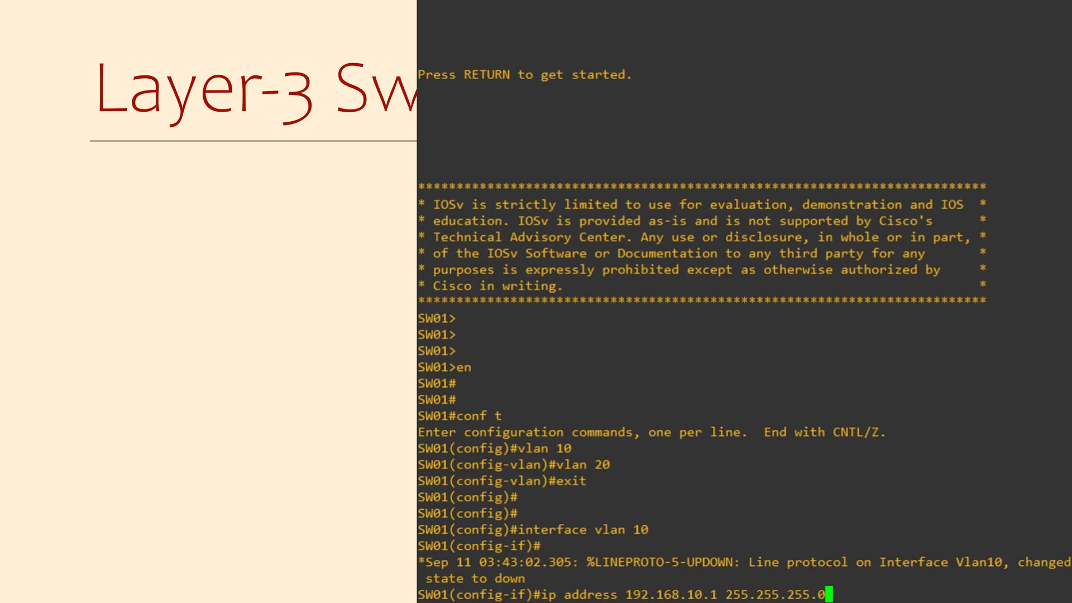
text(no)
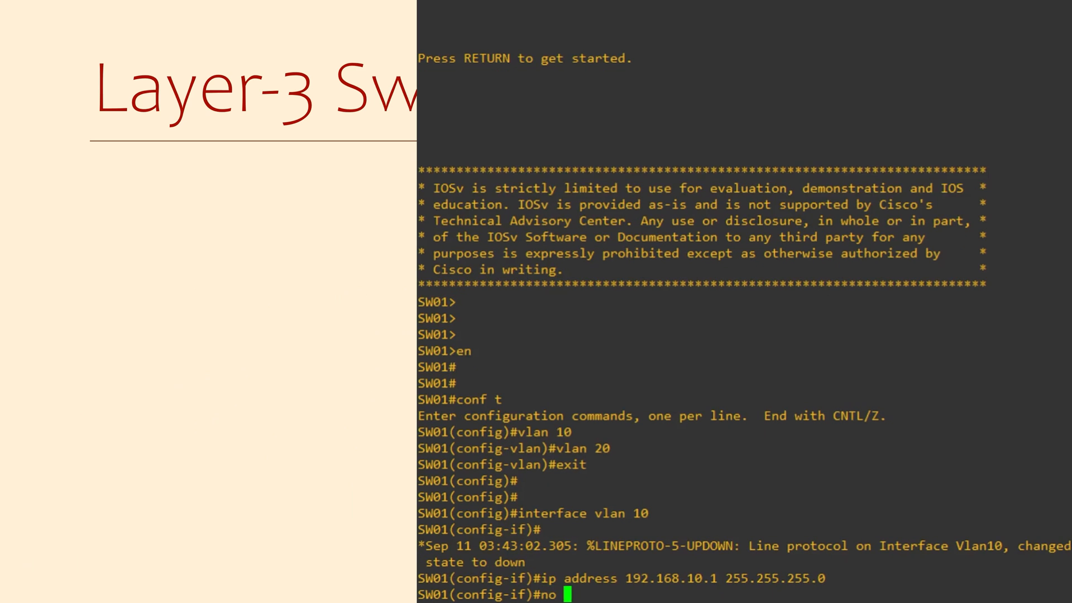
text(shut)
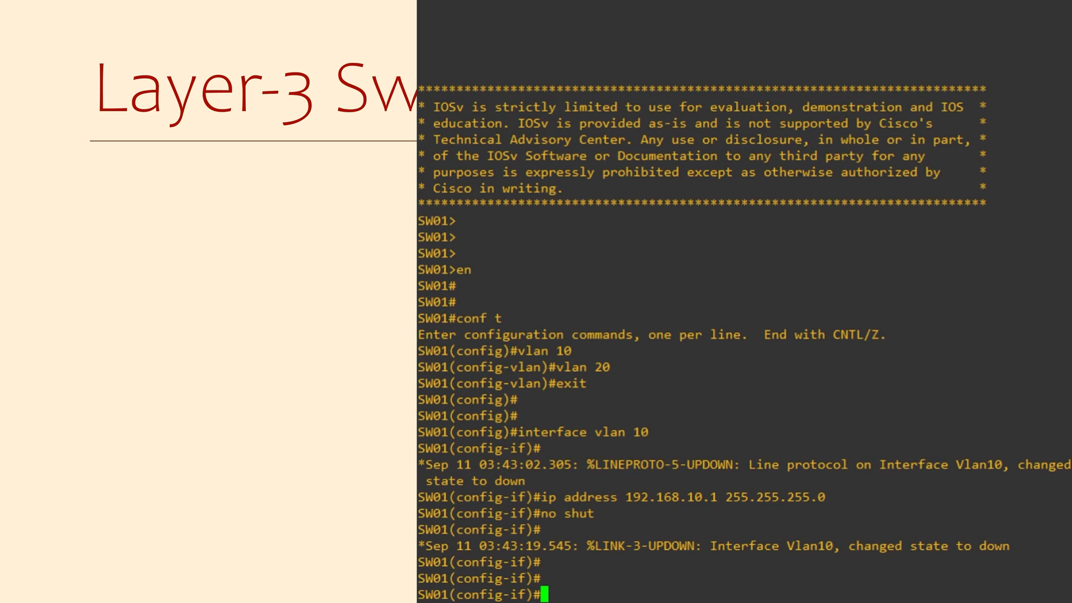
text(interface vlan 20)
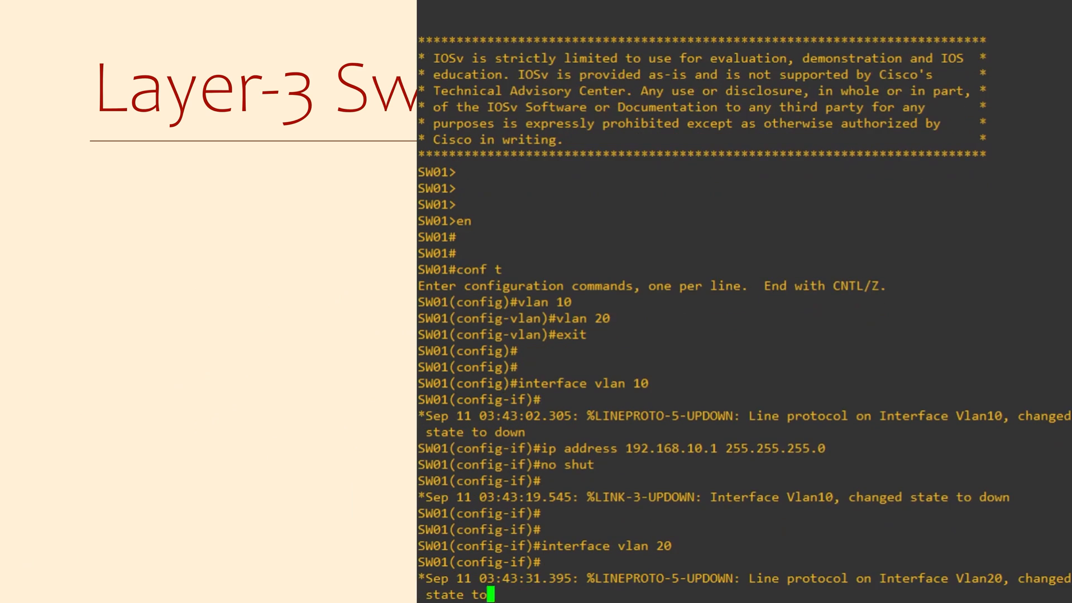
text(ip address)
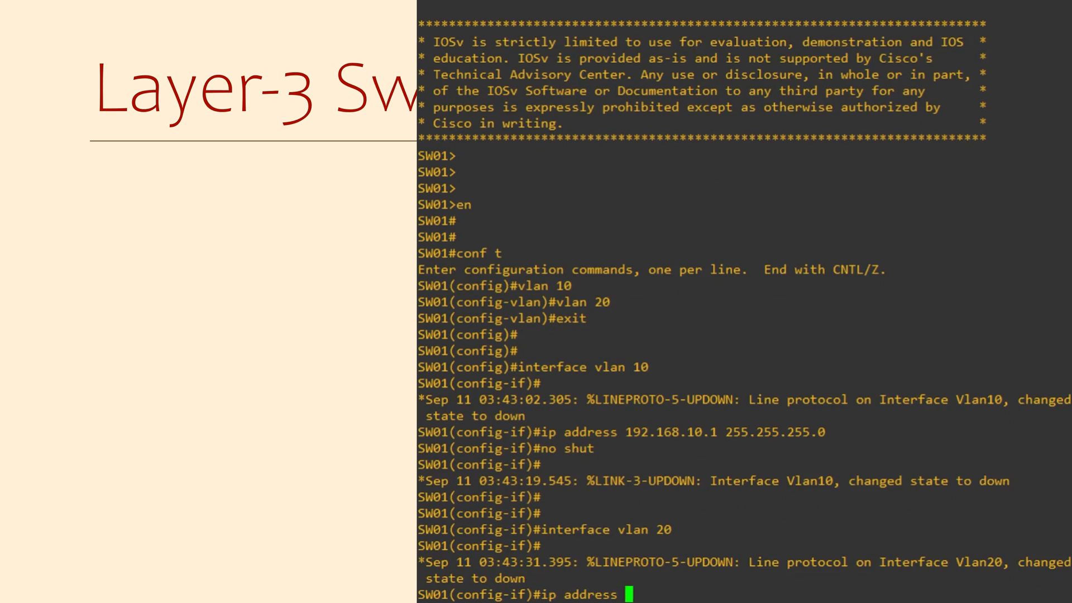
text(192.168.20.1 255.255.2)
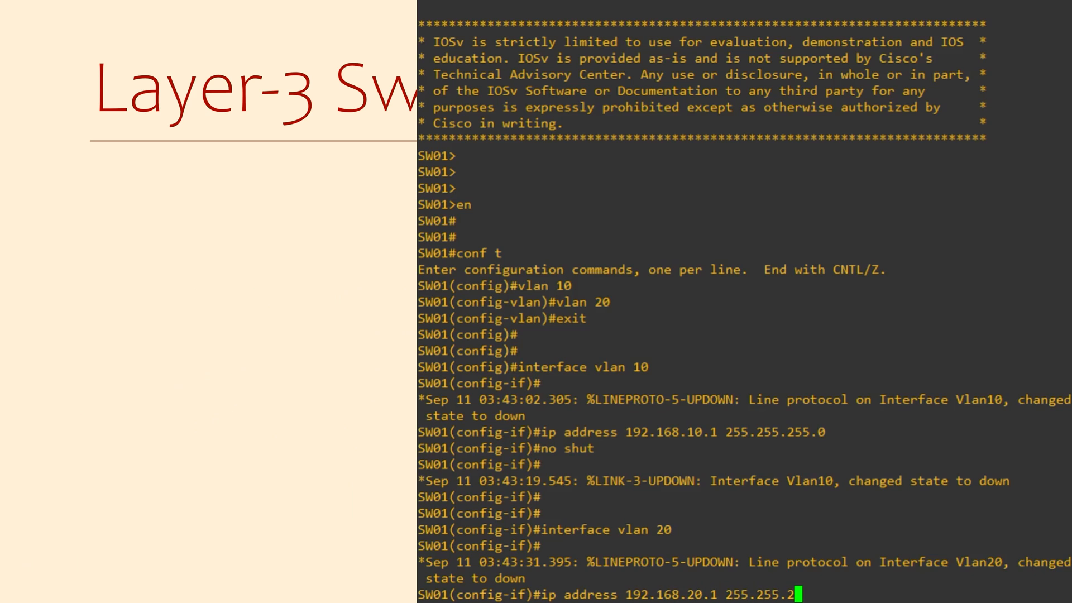
text(55.0)
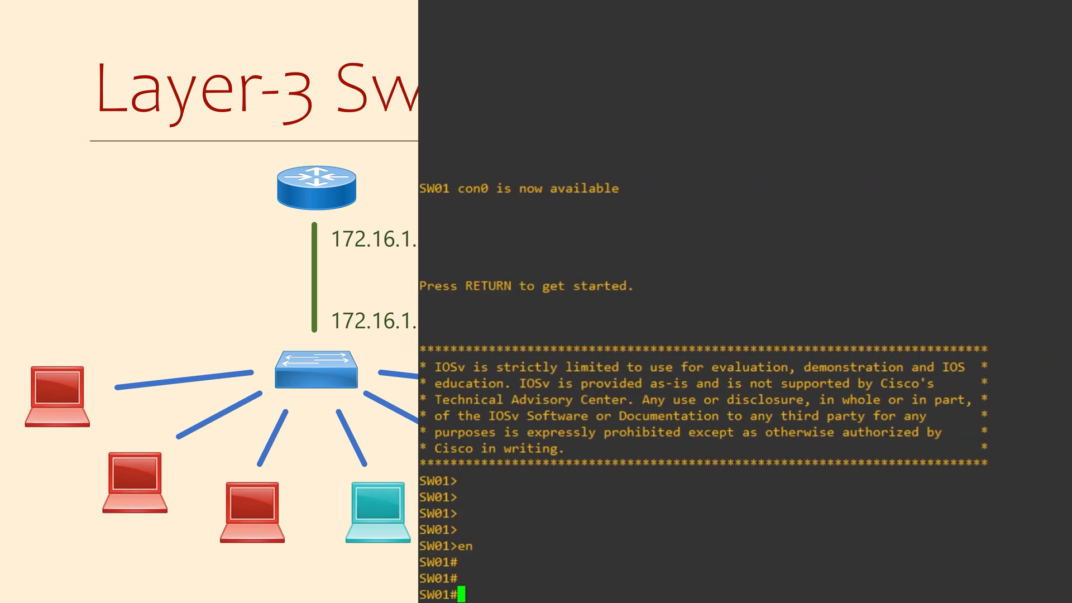
text(conf t)
text(ip address)
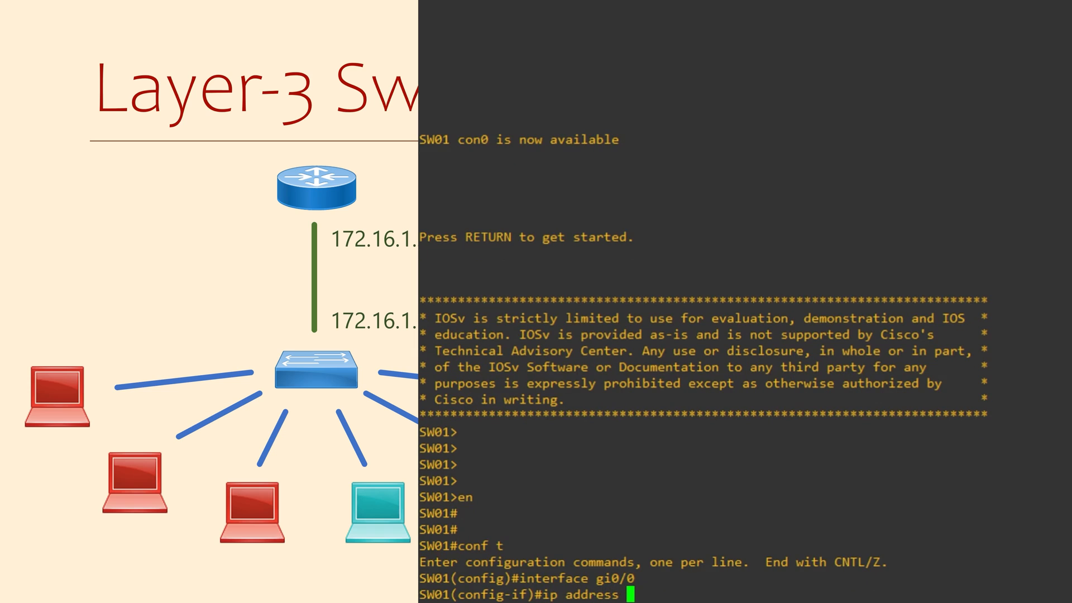
text(10.10.10.10. 255.255.255.0)
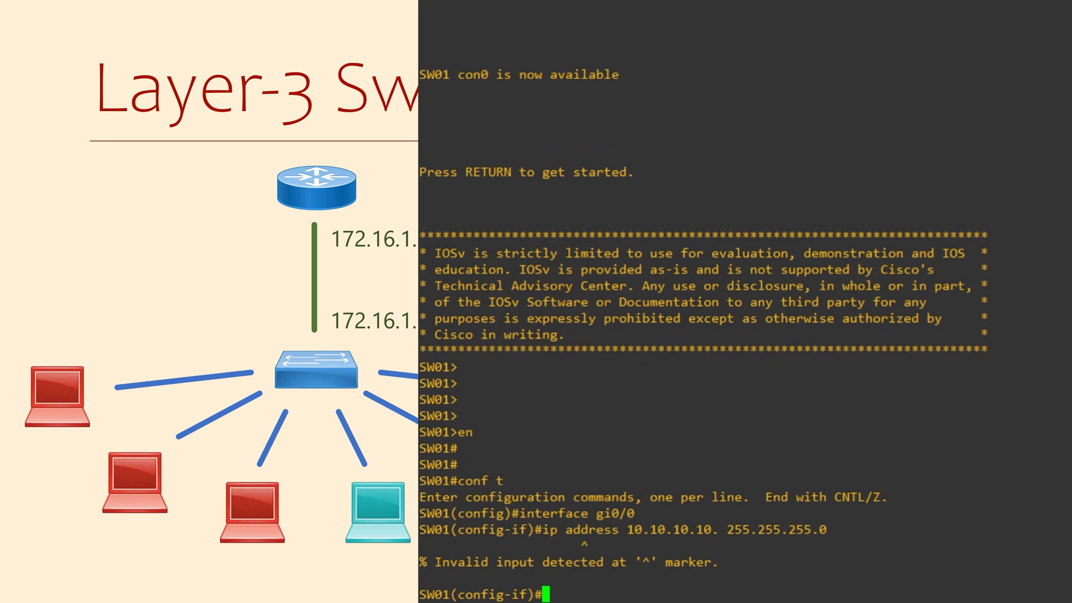
text(no)
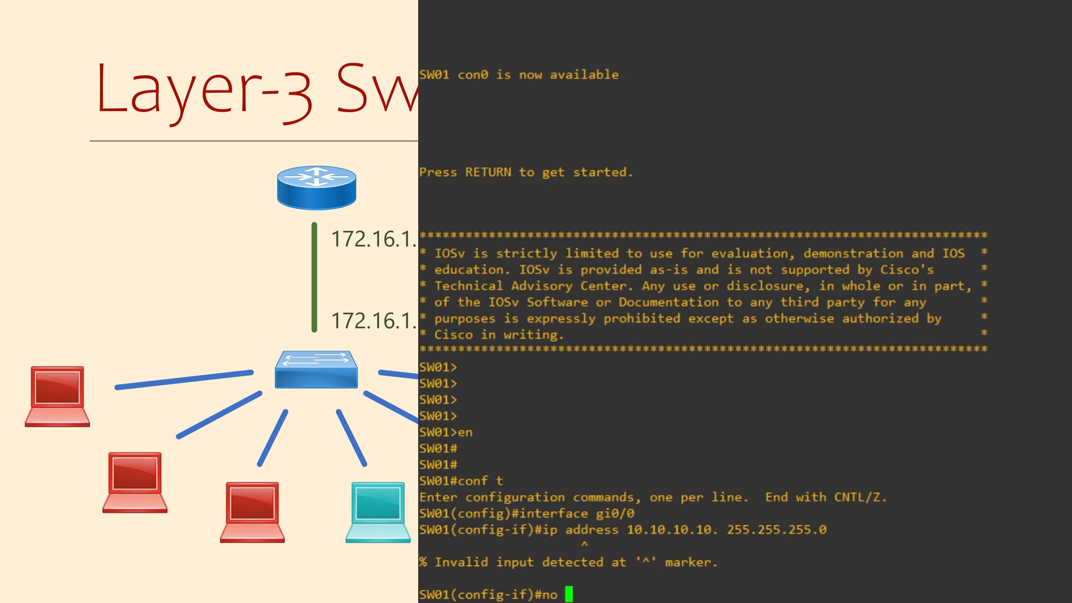
text(switchport)
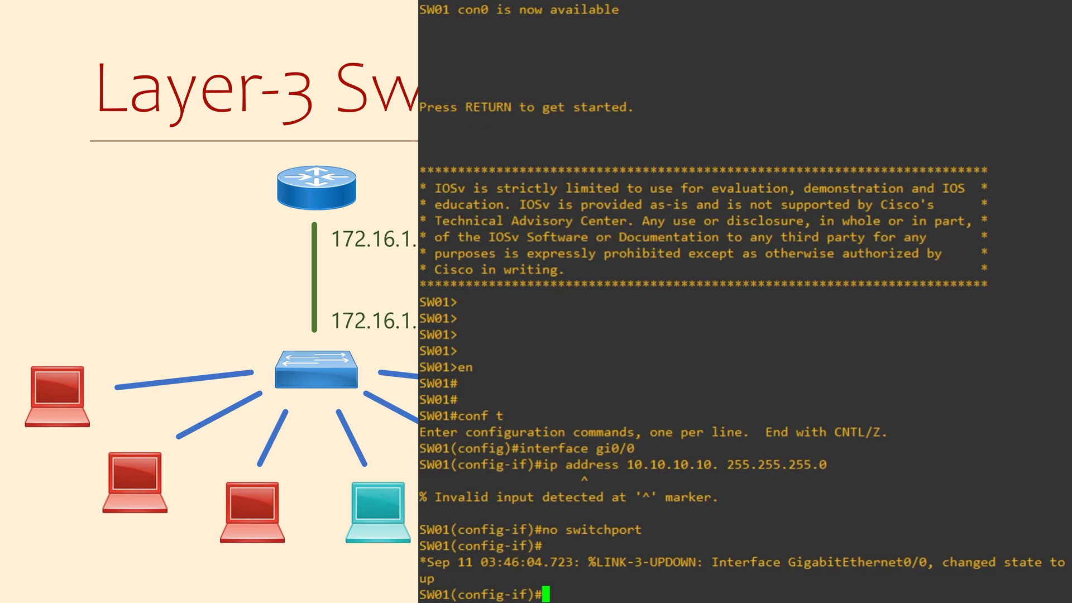
text(ip address 10.10.)
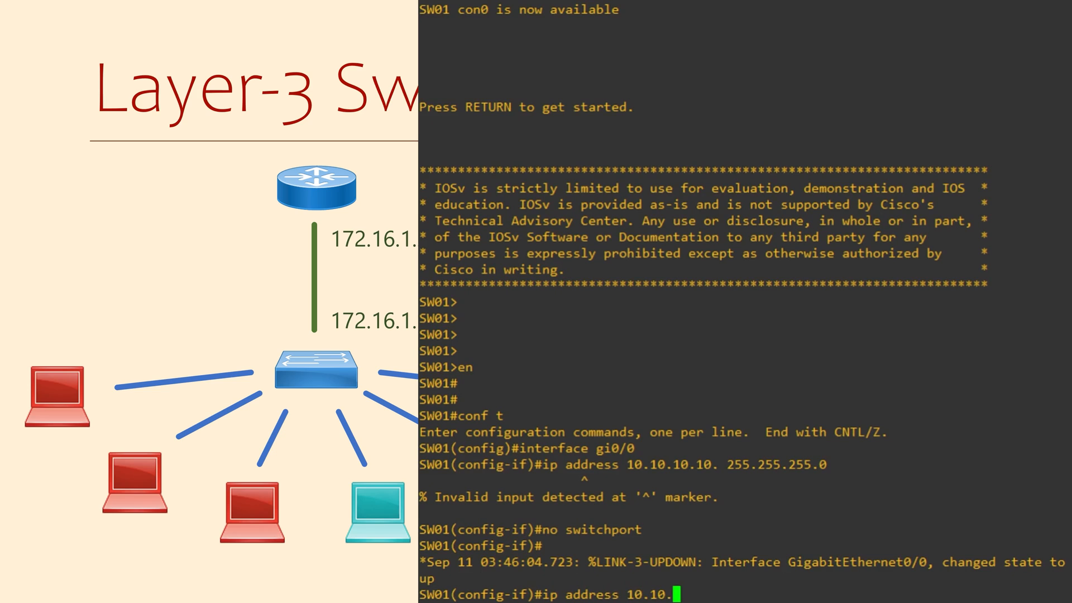